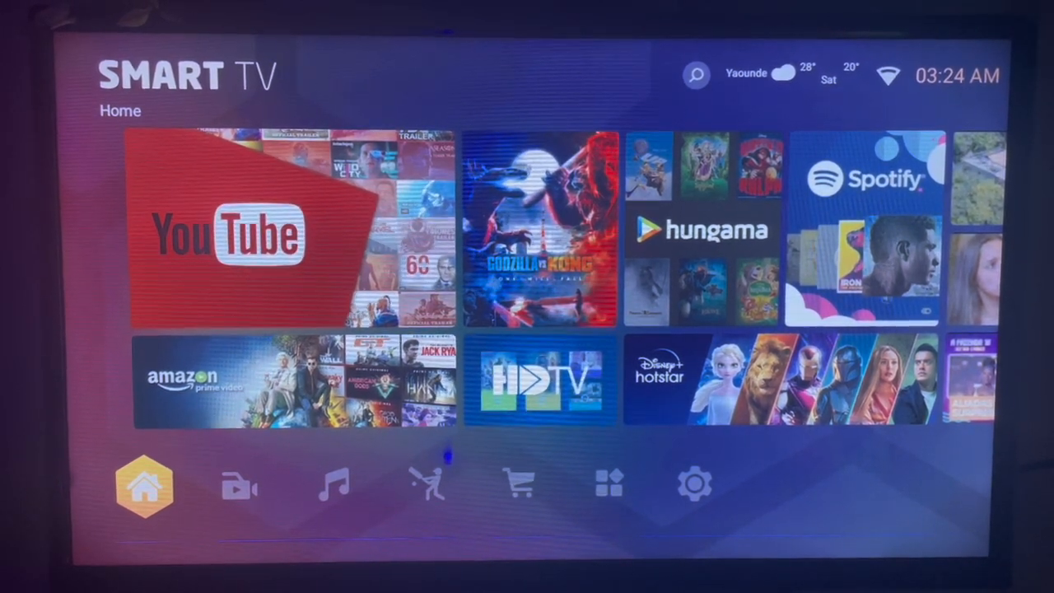
Show the Installed apps page from the Home screen's Apps icon.
left_click(434, 487)
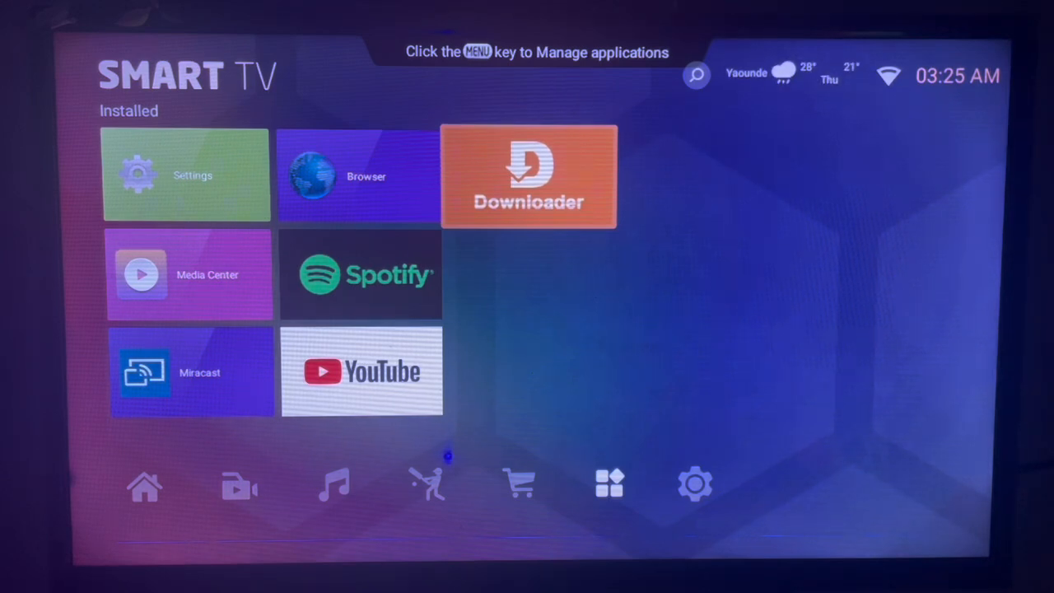
Launch Downloader and enter 'whatsapp' in its URL / search term field.
left_click(529, 176)
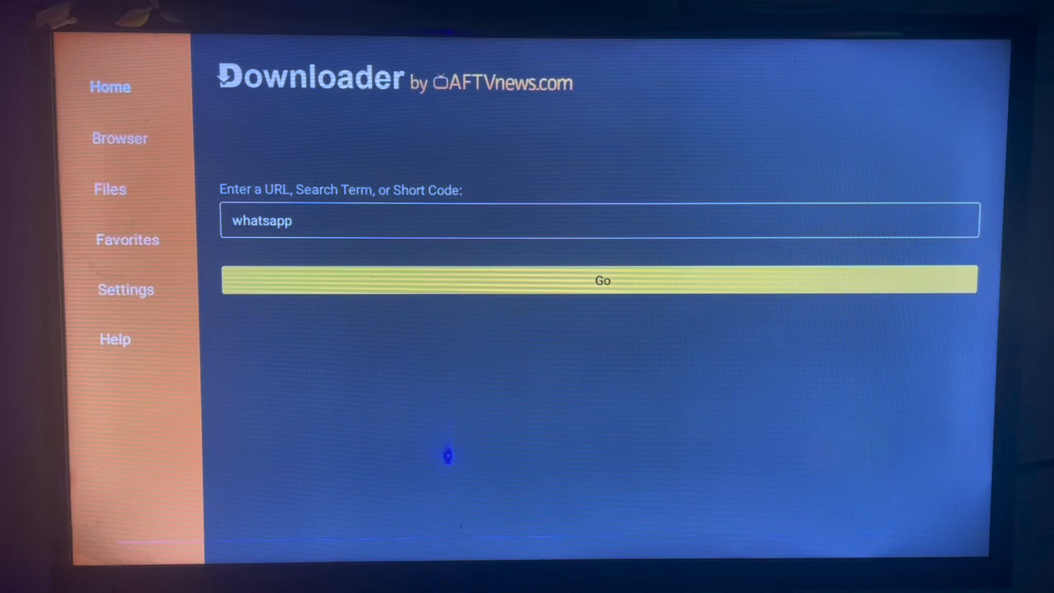
left_click(602, 222)
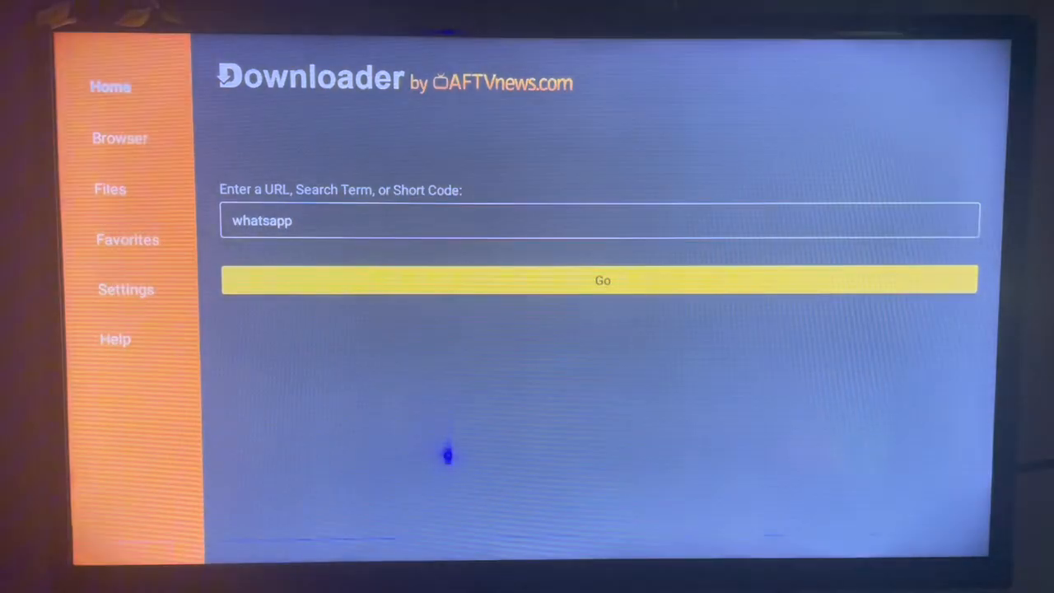
Run the whatsapp search and open the 'WhatsApp Messenger - Apps on Google Play' result.
left_click(602, 280)
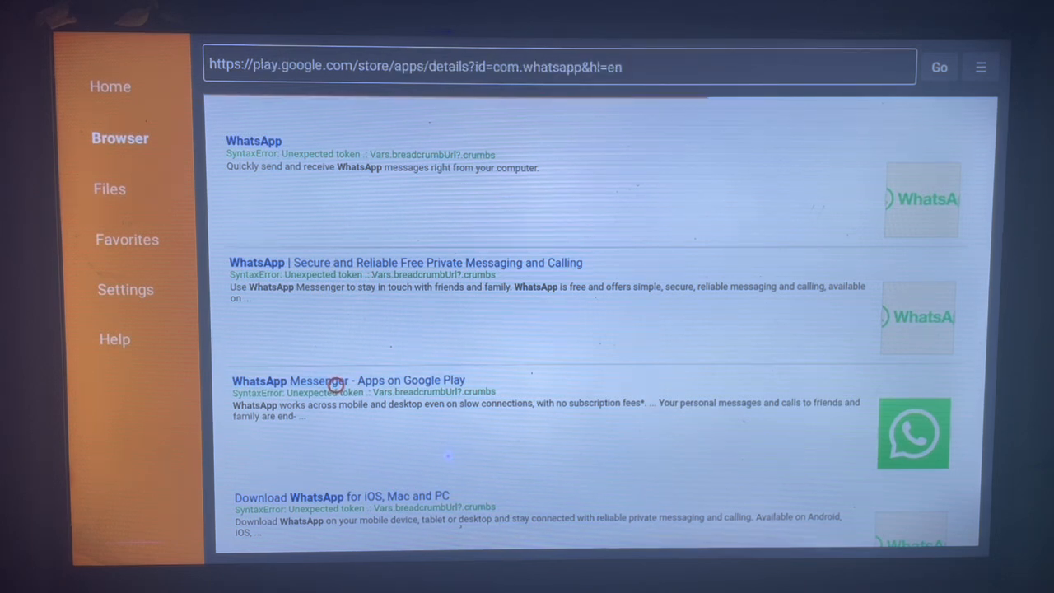
left_click(322, 379)
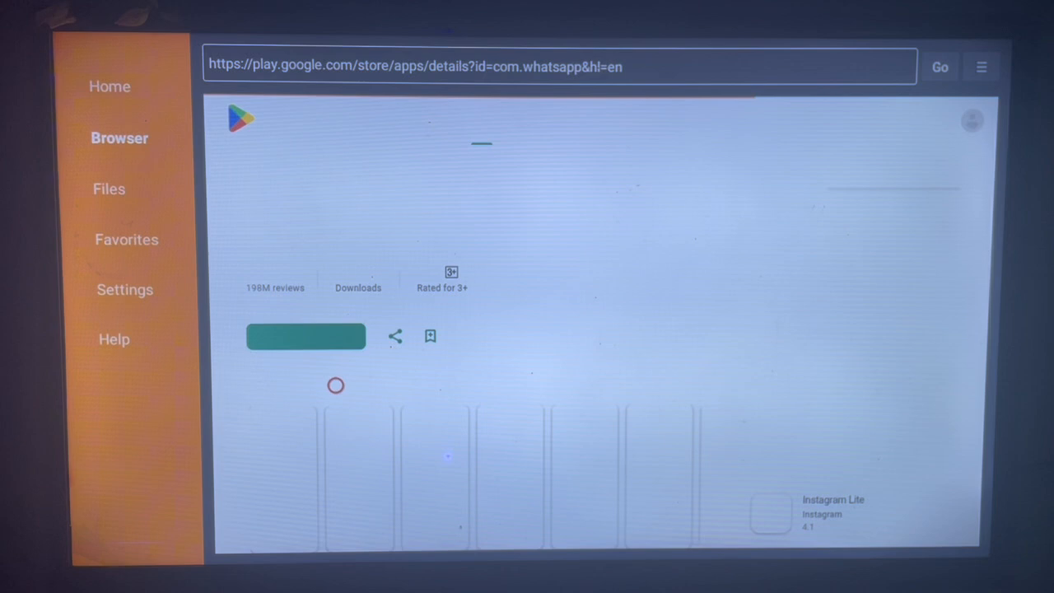